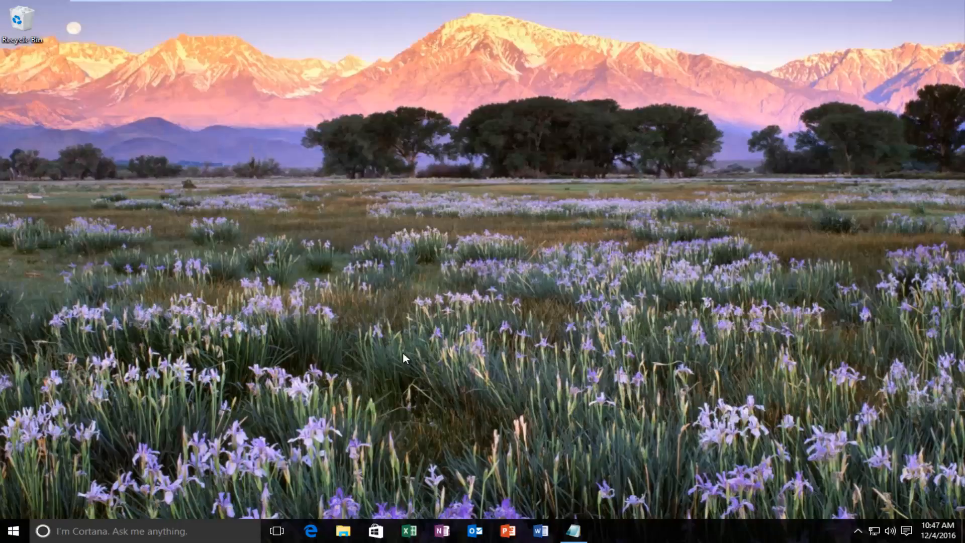
mouse_move(411, 432)
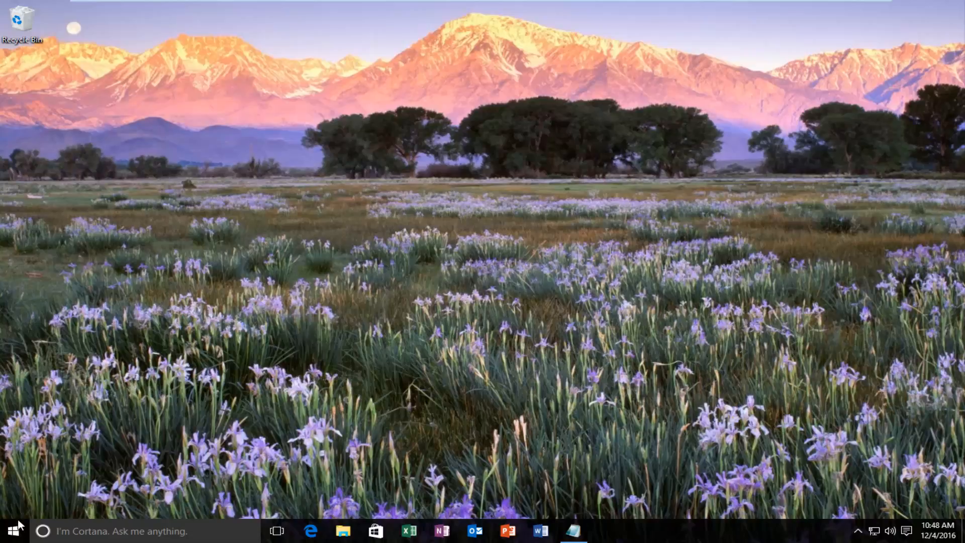
Step: Launch Command Prompt (Admin) from the Start button's Win+X menu
right_click(9, 531)
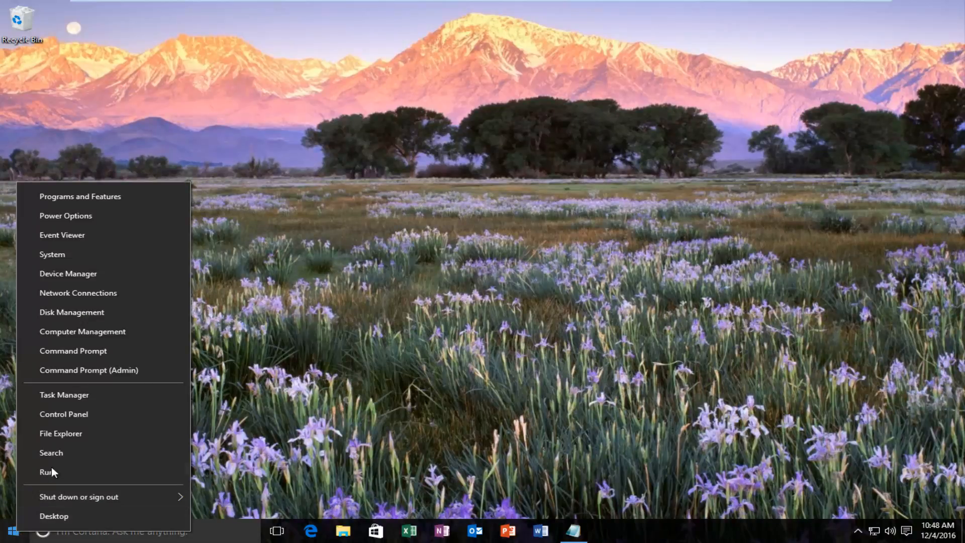
mouse_move(81, 370)
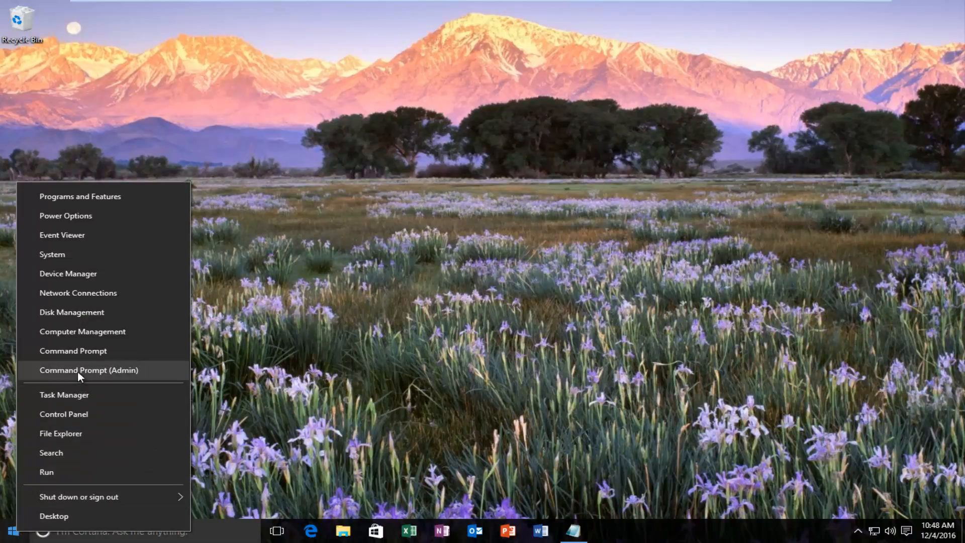
click(89, 370)
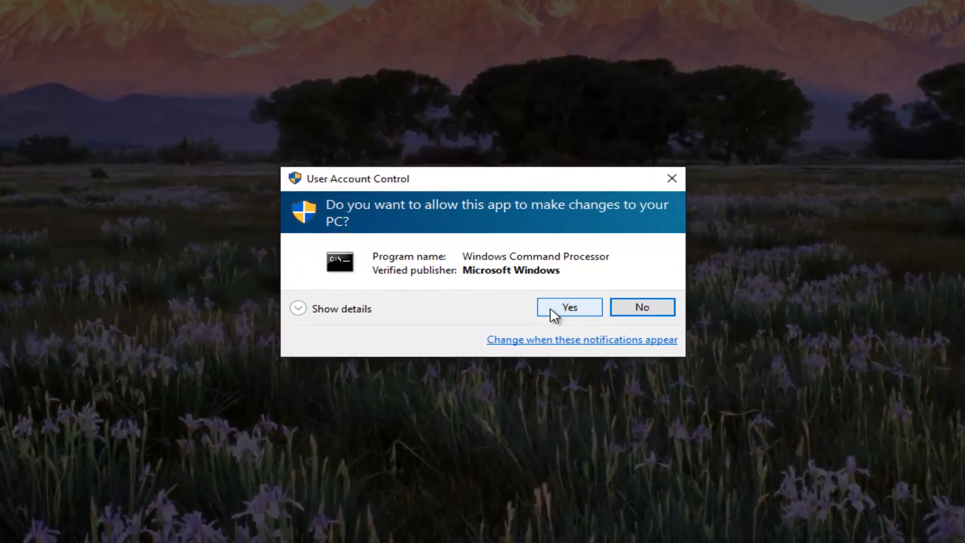
Step: Approve the UAC prompt so the elevated Command Prompt can run the icacls grant
click(569, 307)
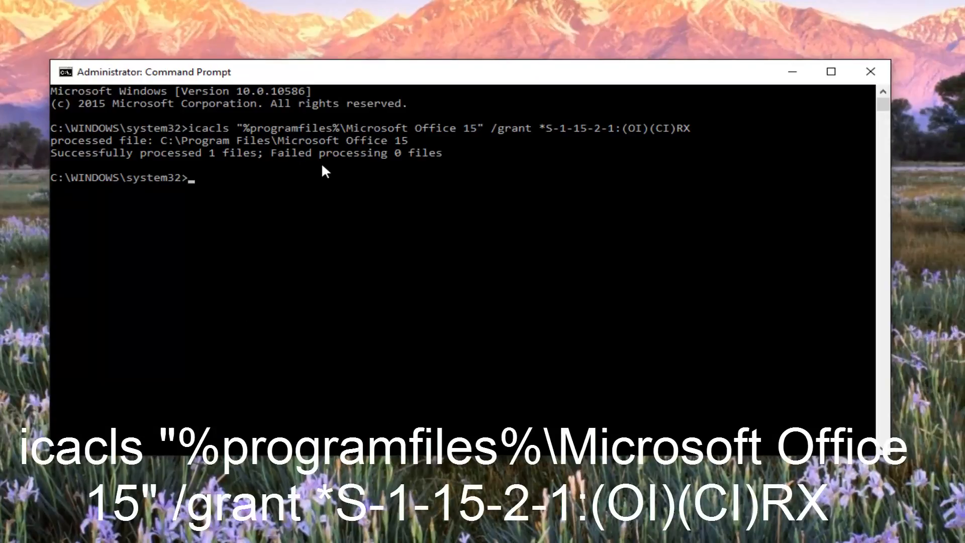
mouse_move(308, 263)
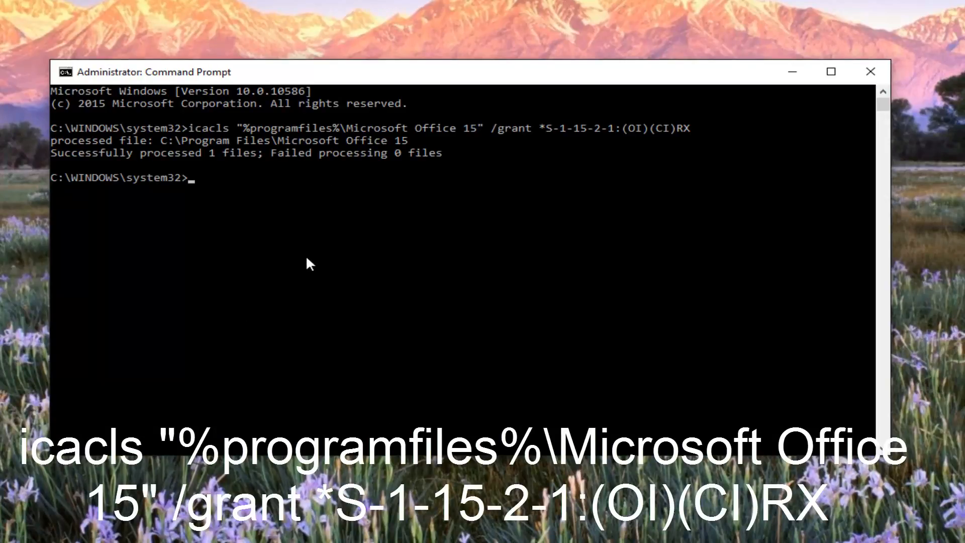
mouse_move(141, 171)
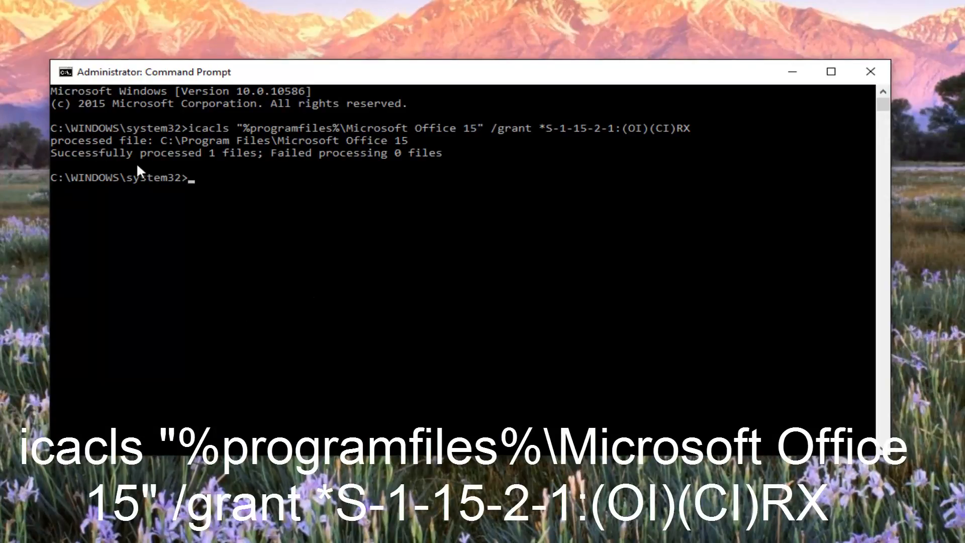
mouse_move(226, 167)
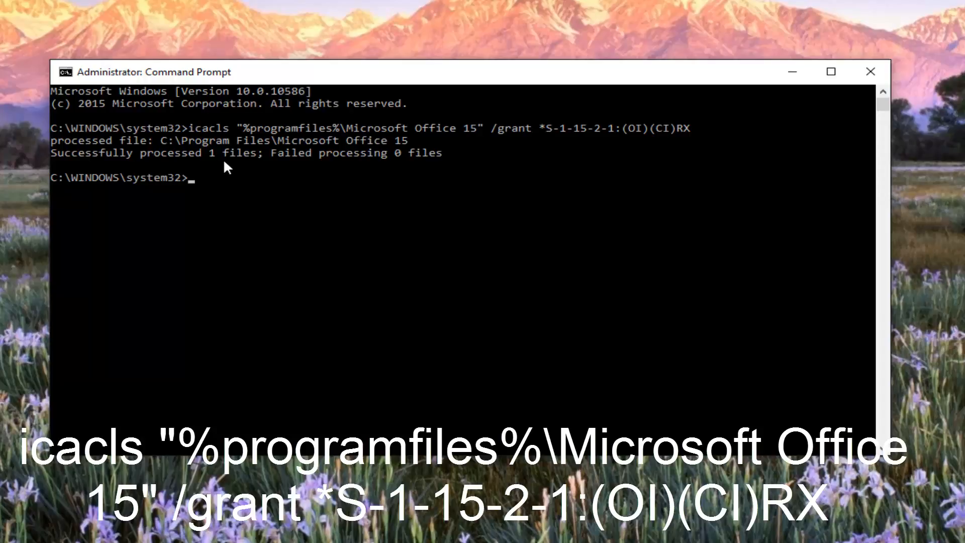
mouse_move(443, 159)
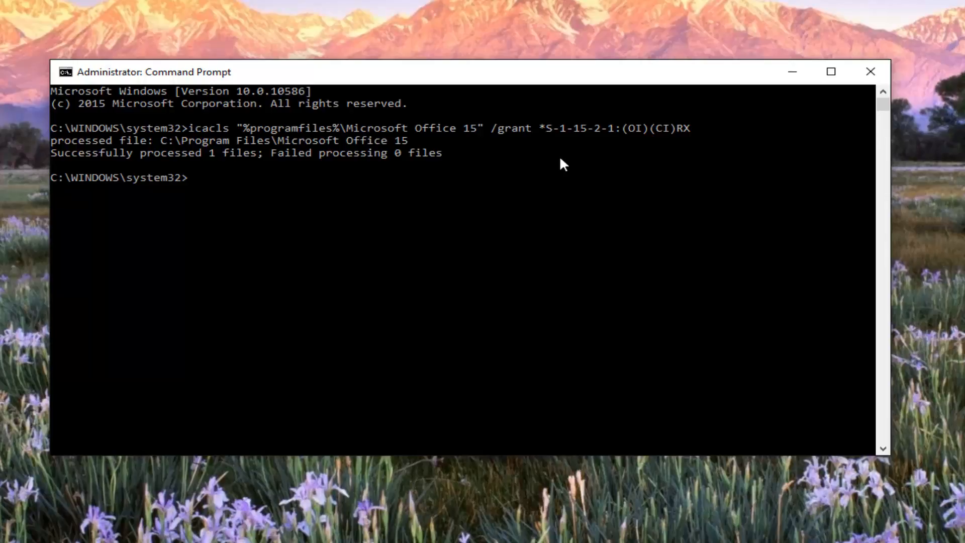
mouse_move(326, 224)
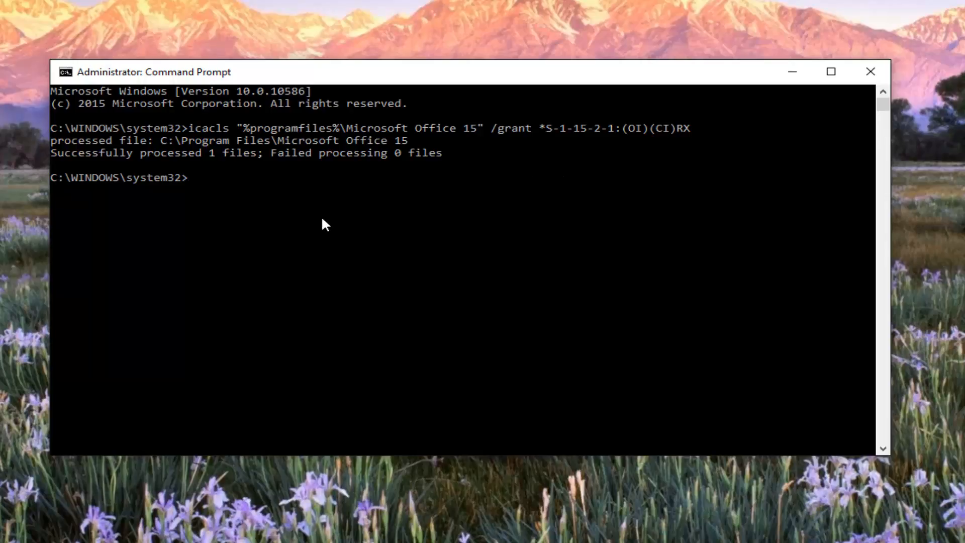